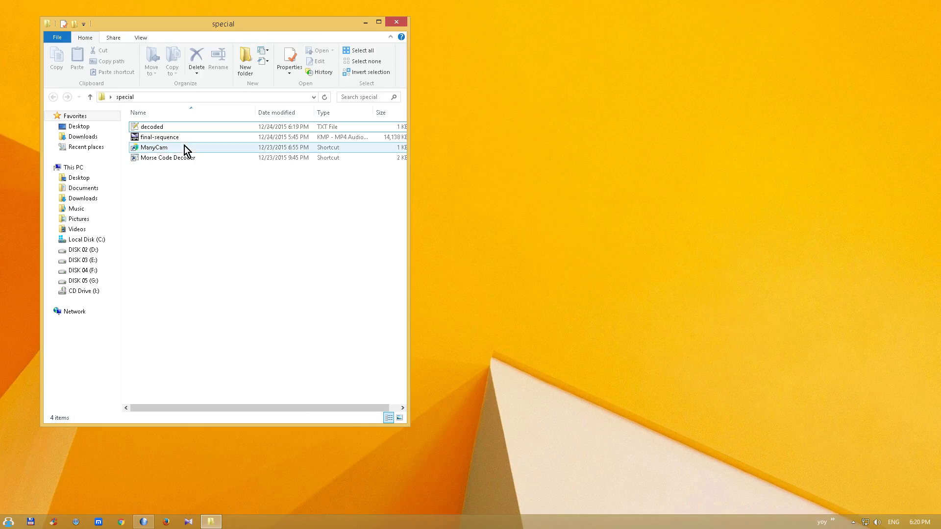
# Step: Launch ManyCam and the Morse Code Decoder from their shortcuts in the special folder
pyautogui.click(154, 147)
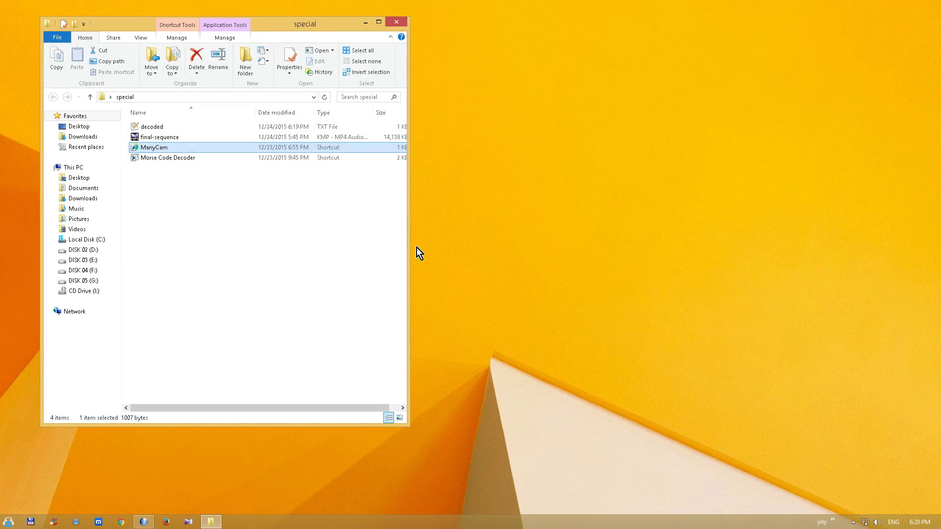
pyautogui.doubleClick(154, 147)
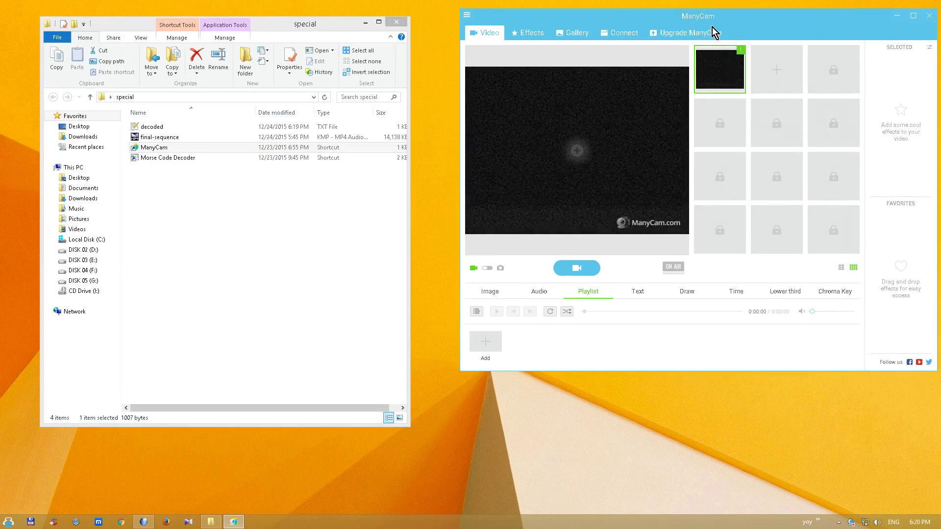
pyautogui.click(171, 157)
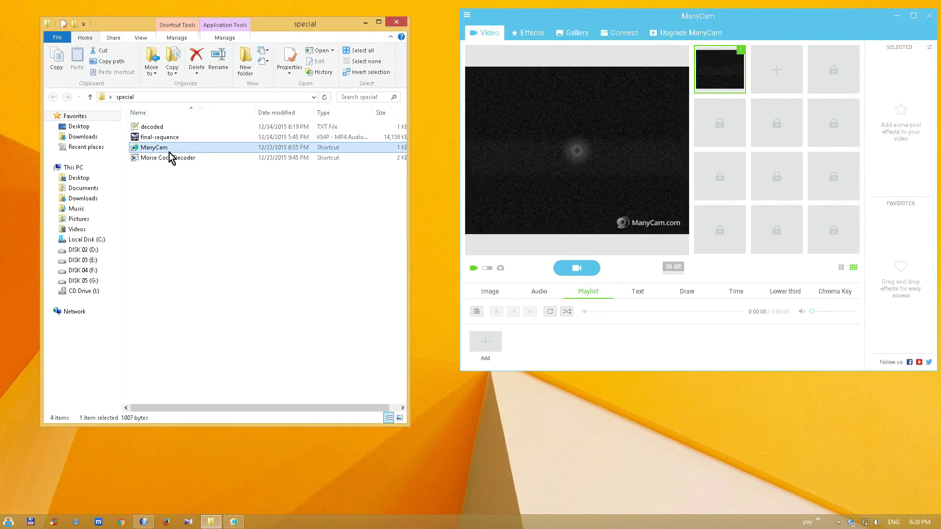
pyautogui.doubleClick(170, 148)
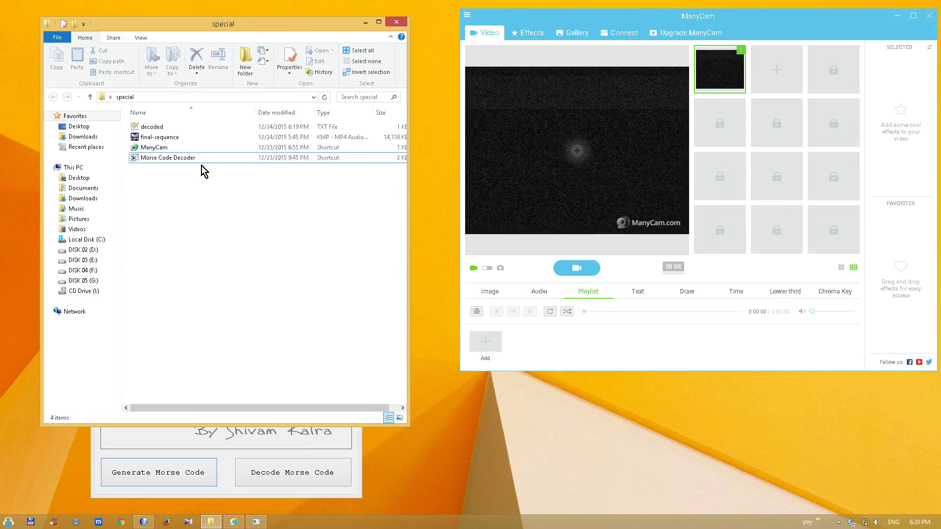
# Step: View decoded.txt notes (clip 0:02:58–0:03:20, decoder settings) and preview the final-sequence video
pyautogui.doubleClick(151, 126)
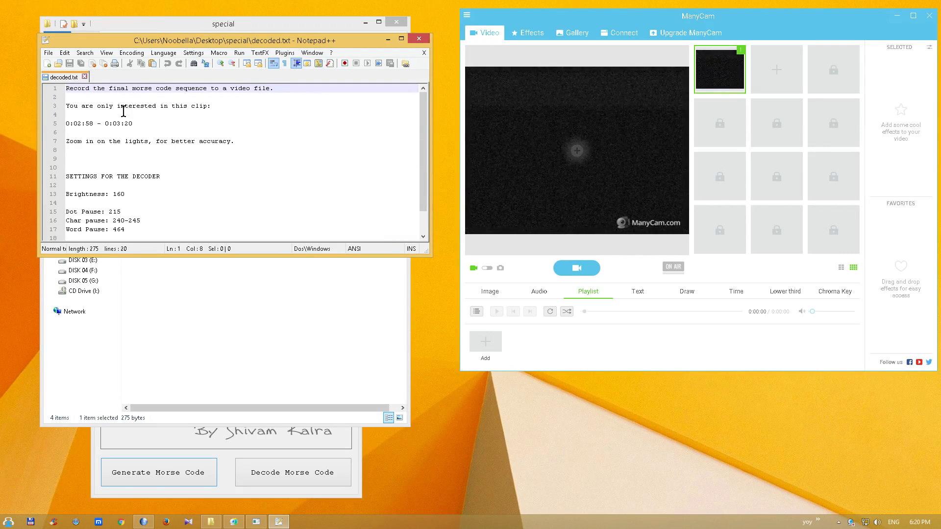
pyautogui.click(119, 106)
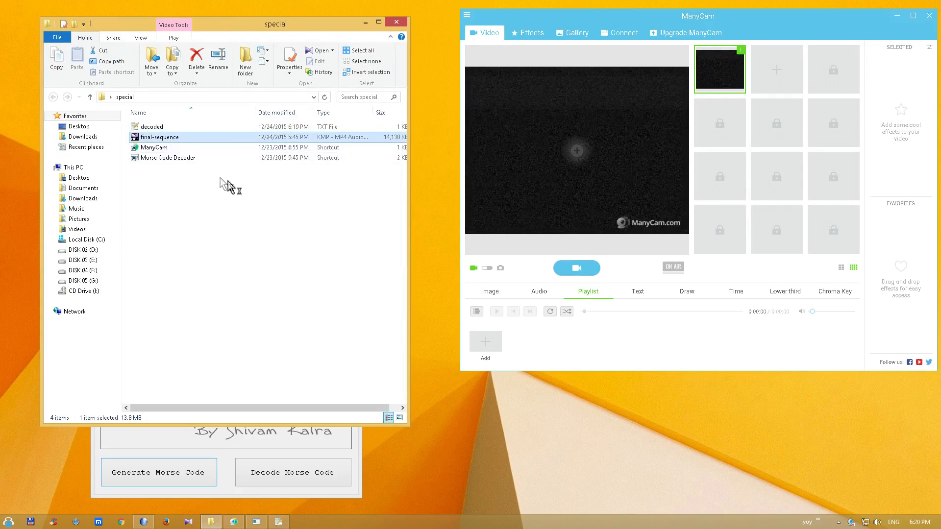
pyautogui.doubleClick(158, 138)
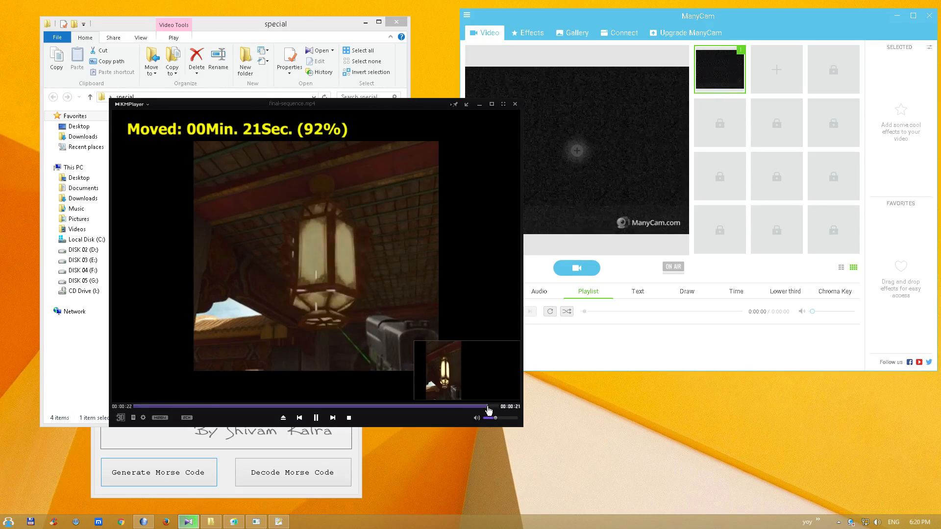
pyautogui.click(515, 104)
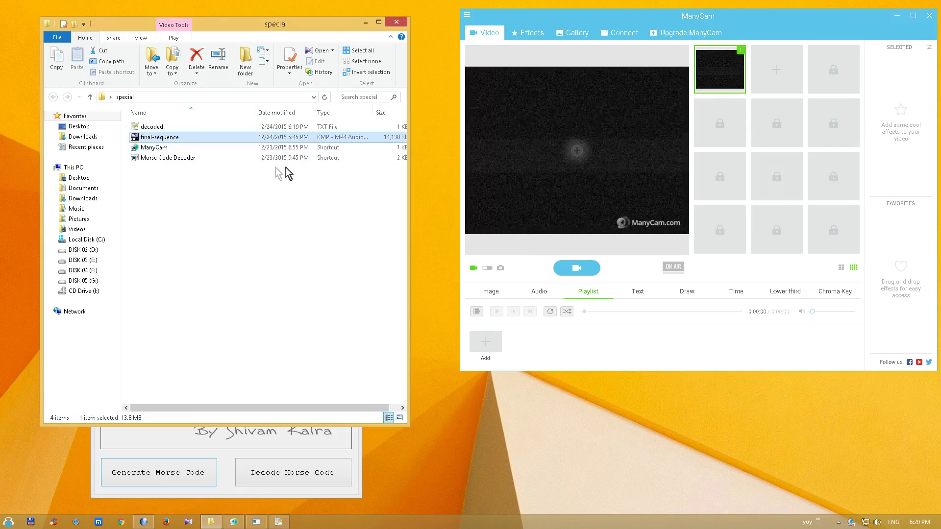
pyautogui.click(395, 23)
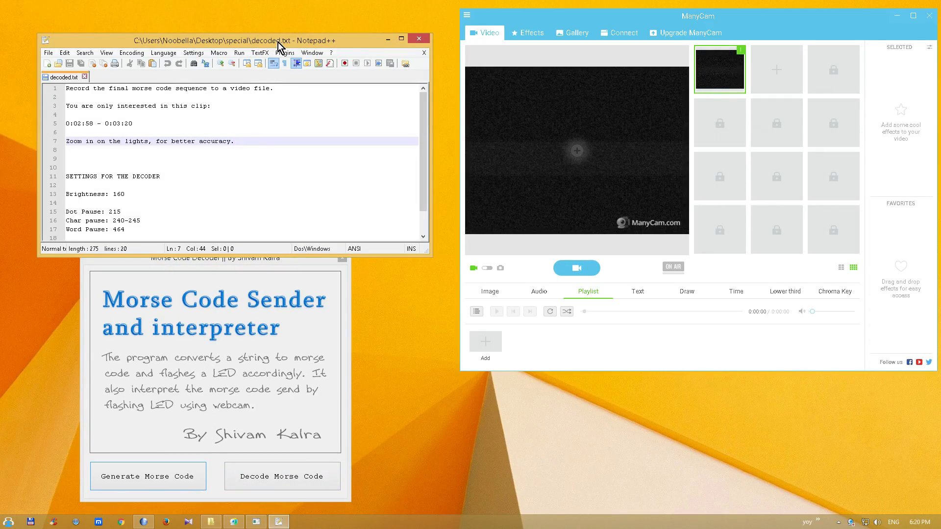
# Step: In the interpreter's Settings, set the brightness threshold to 160
pyautogui.click(116, 159)
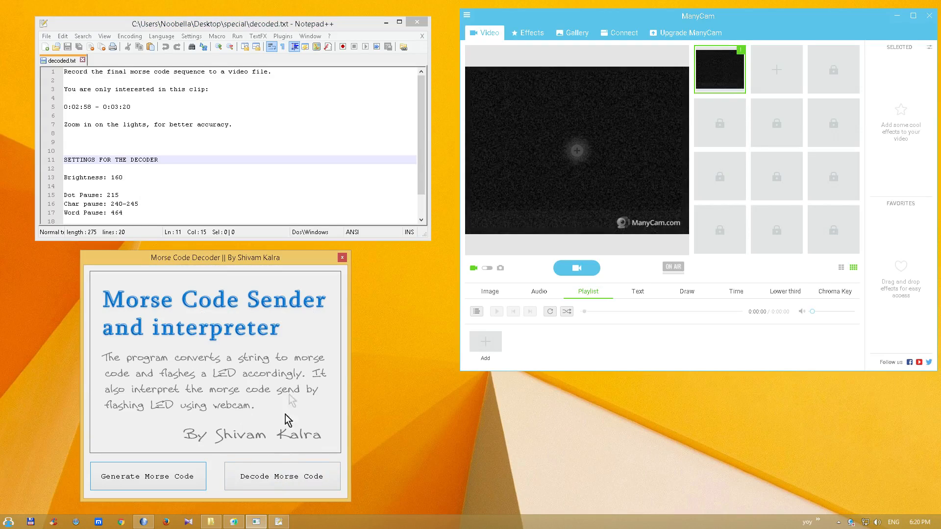
pyautogui.click(281, 477)
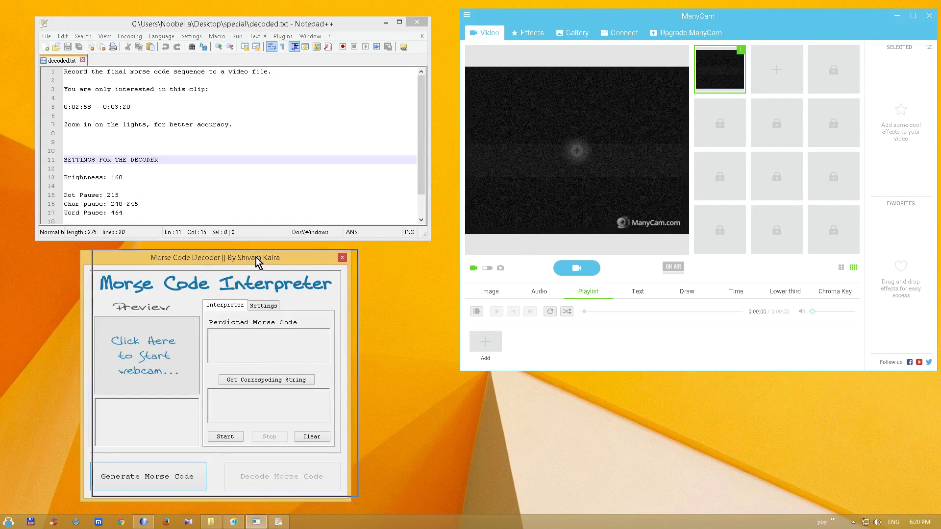
pyautogui.click(262, 305)
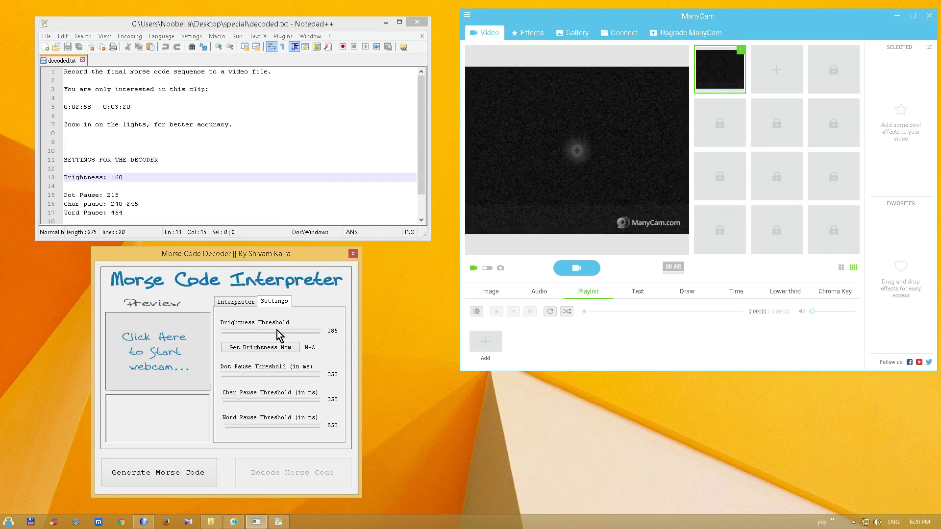
pyautogui.moveTo(270, 332); pyautogui.dragTo(267, 332)
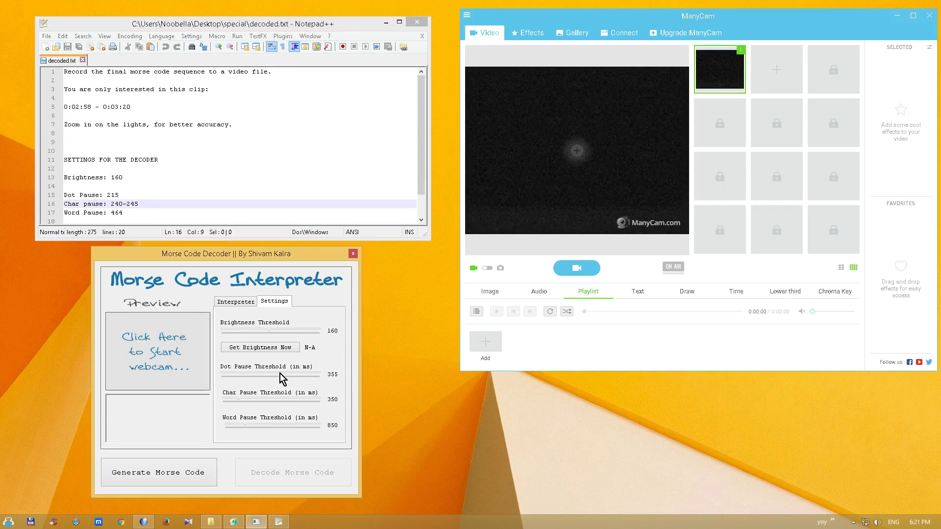
# Step: Set the dot, character and word pause thresholds to 215, 245 and 464 ms
pyautogui.moveTo(294, 375); pyautogui.dragTo(263, 375)
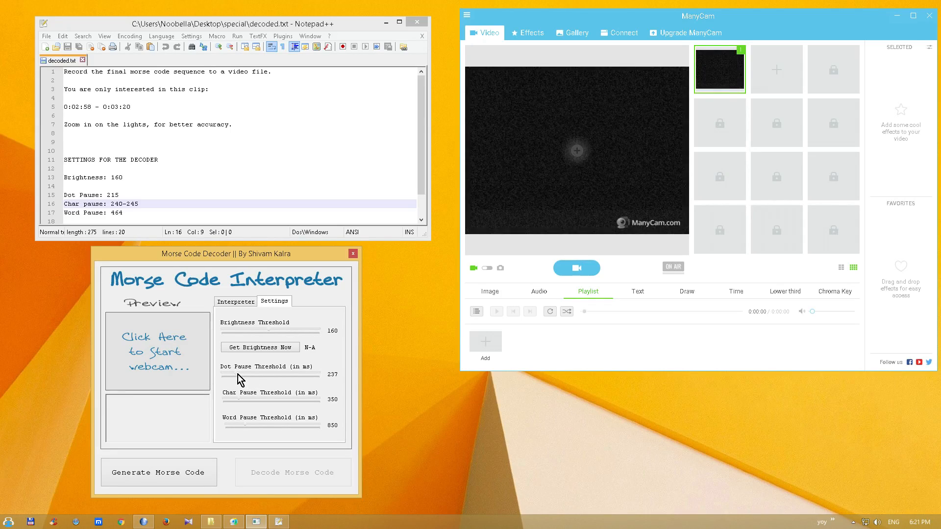
pyautogui.moveTo(246, 373); pyautogui.dragTo(237, 374)
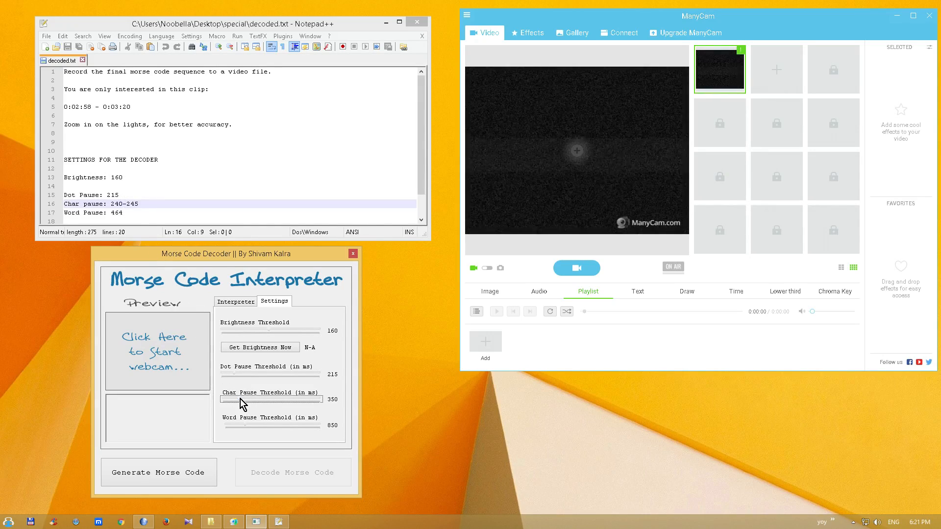
pyautogui.moveTo(318, 398); pyautogui.dragTo(224, 398)
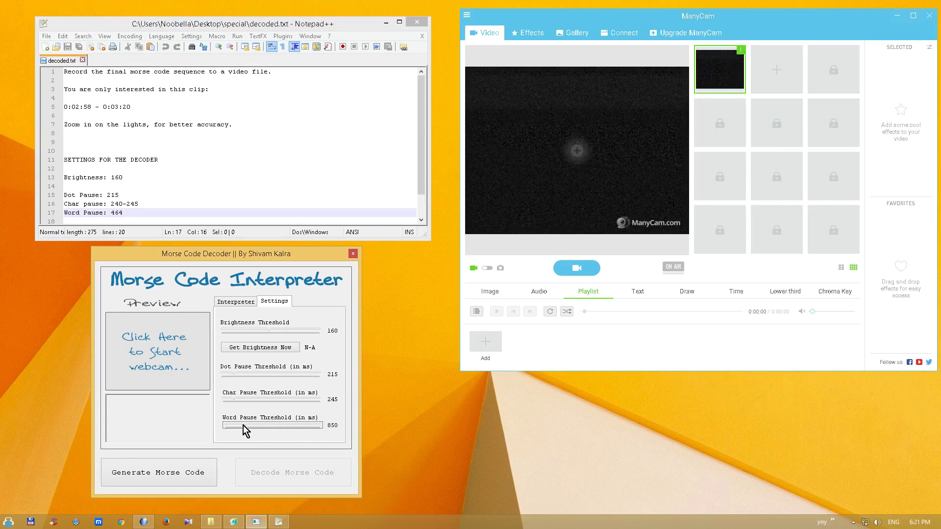
pyautogui.moveTo(243, 425); pyautogui.dragTo(234, 425)
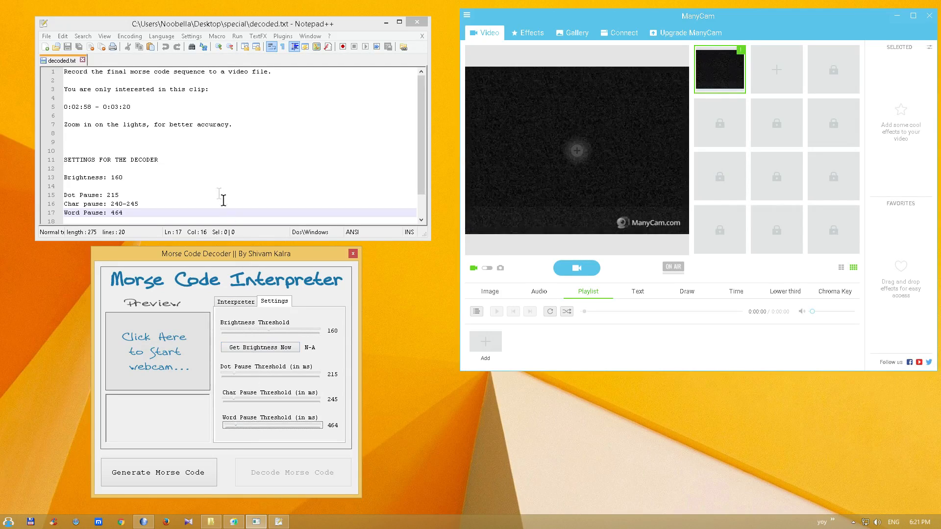
pyautogui.scroll(-3)
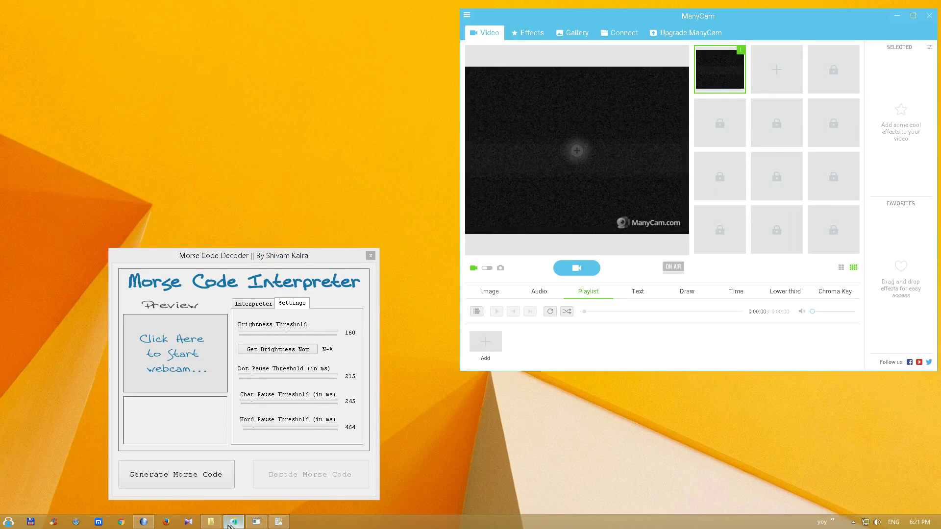
# Step: Add the final-sequence video to ManyCam's playlist and rewind it to the start
pyautogui.click(209, 520)
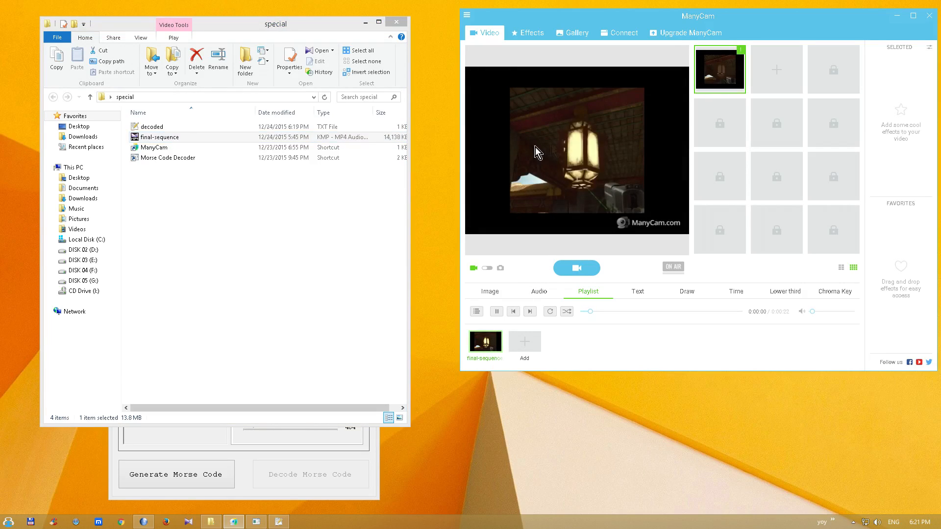
pyautogui.moveTo(588, 311); pyautogui.dragTo(657, 312)
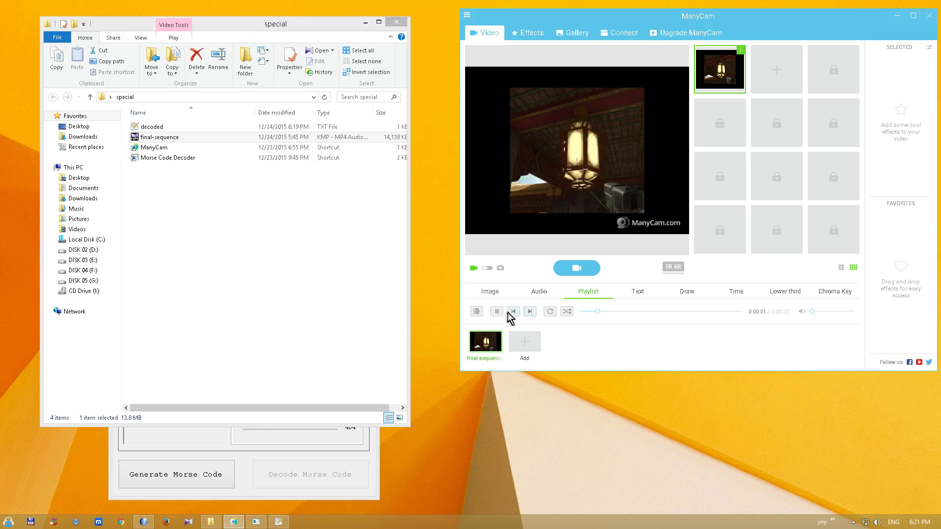
pyautogui.click(495, 312)
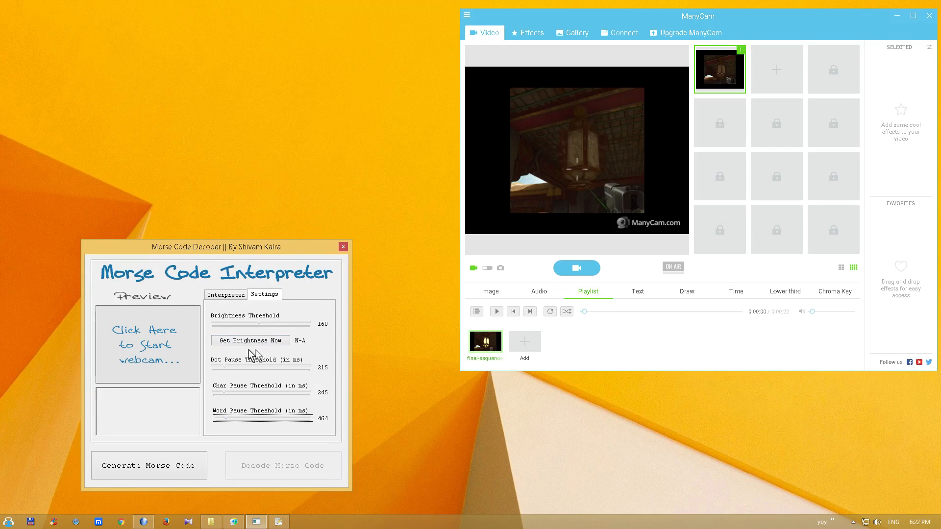
# Step: Select ManyCam Virtual Webcam as the decoder's source and play the game clip into the interpreter
pyautogui.click(145, 344)
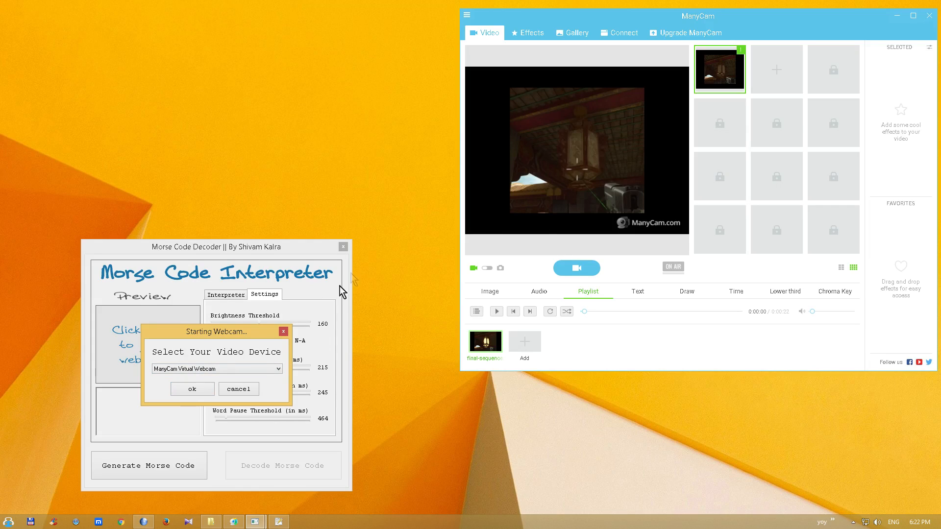
pyautogui.click(192, 389)
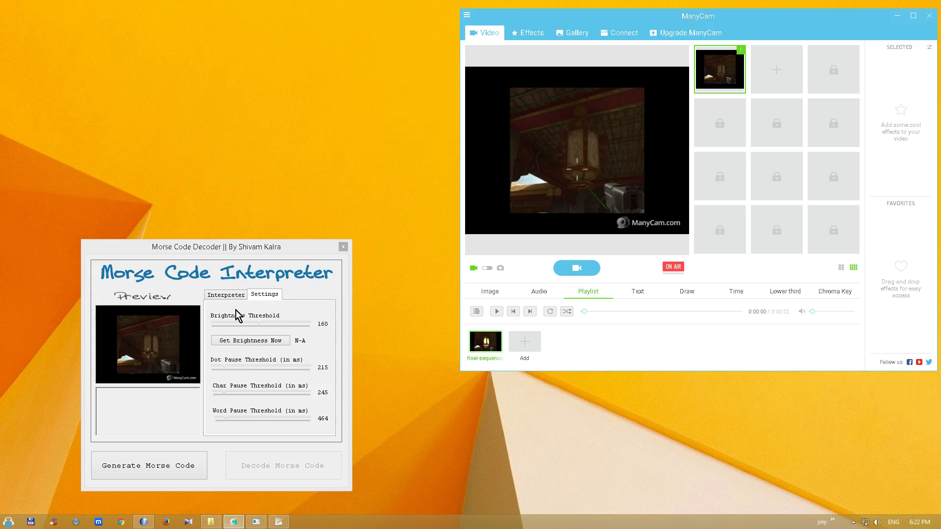
pyautogui.click(225, 294)
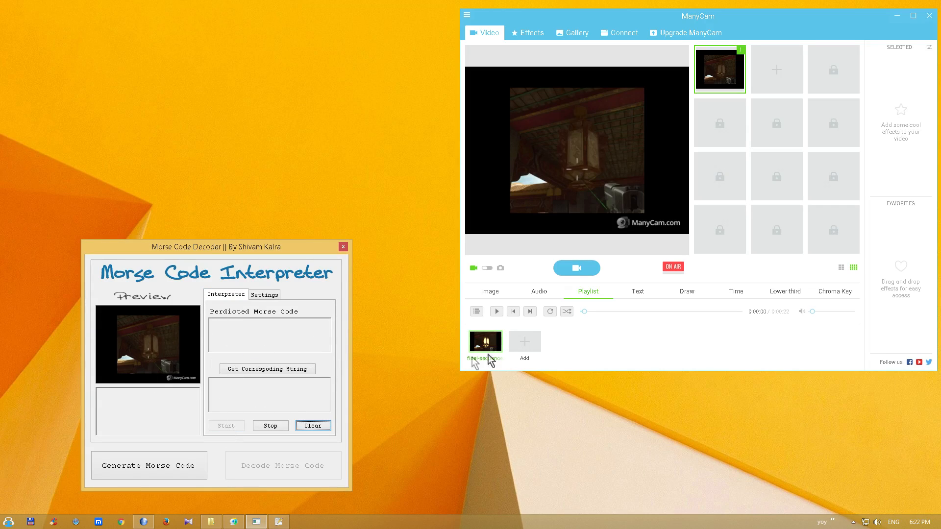
pyautogui.click(496, 311)
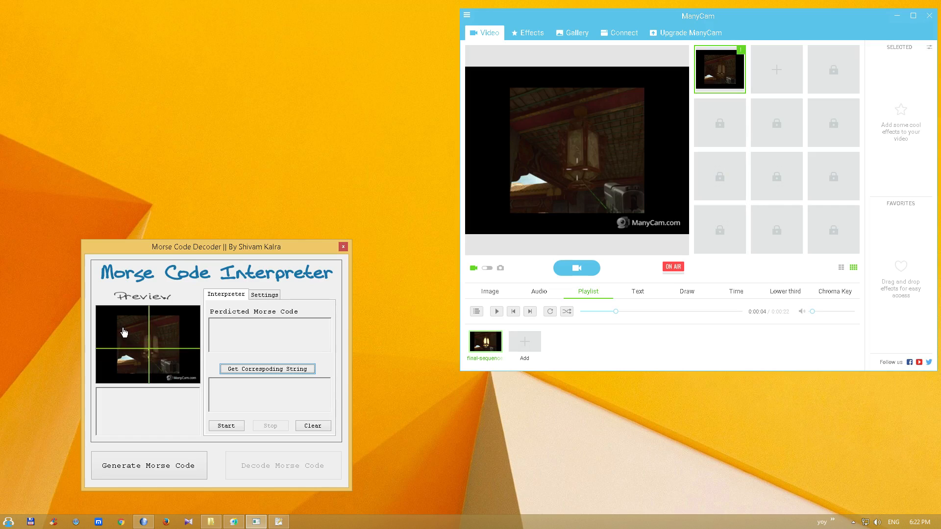
pyautogui.moveTo(138, 331)
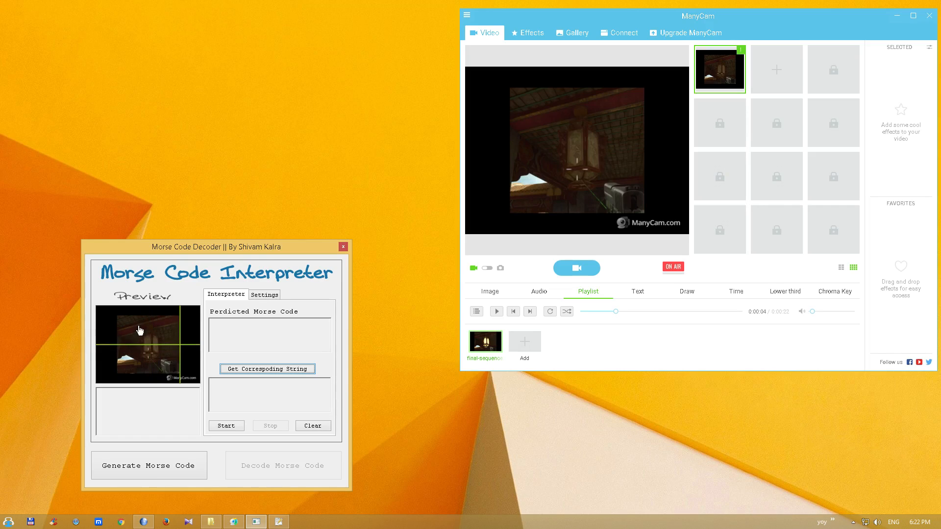
pyautogui.moveTo(125, 330)
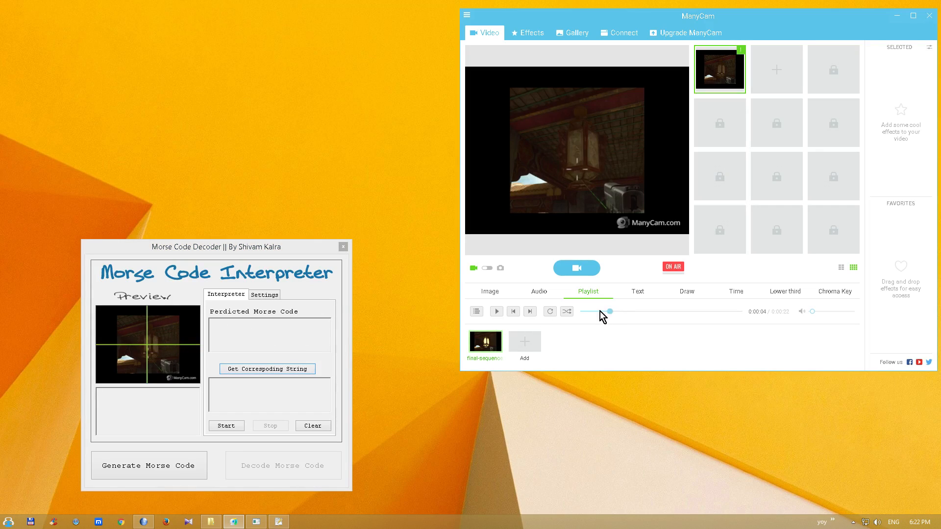
# Step: Replay the clip so the decoder captures the light pulses, then select the predicted Morse sequence
pyautogui.click(226, 425)
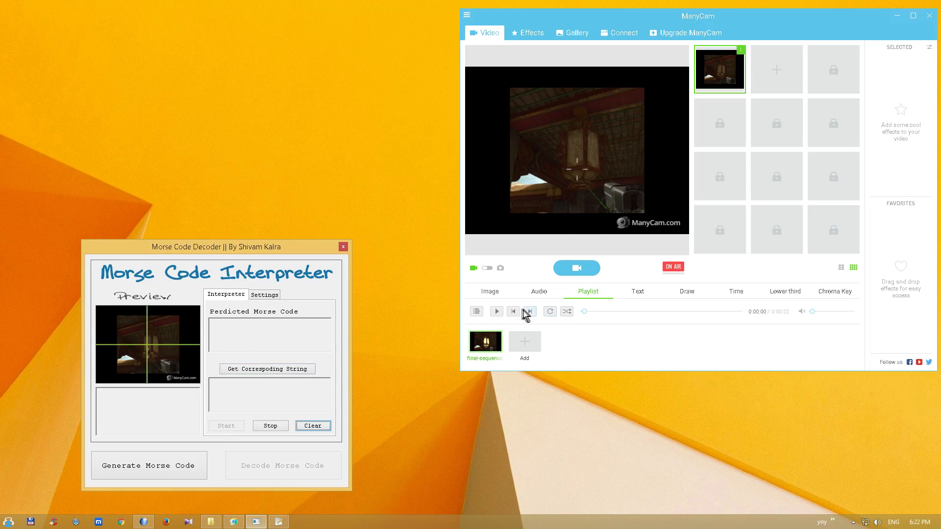
pyautogui.click(496, 311)
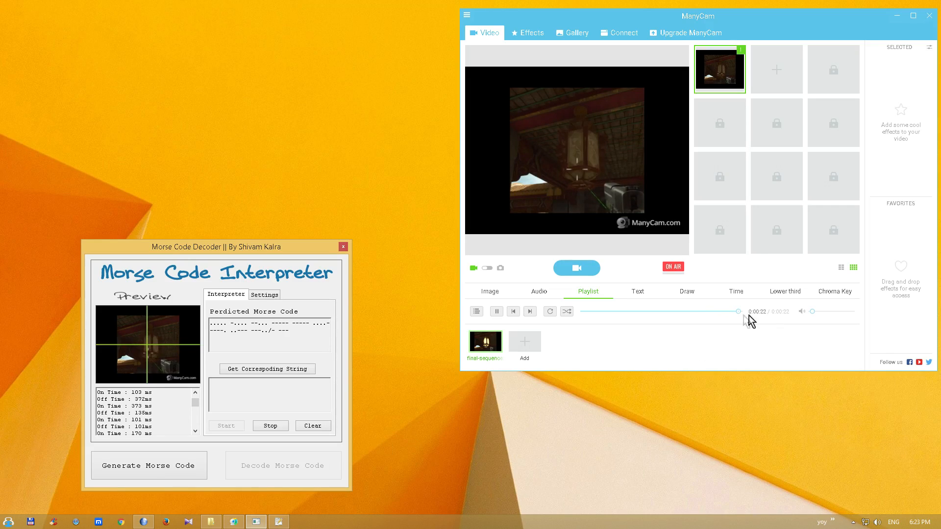
pyautogui.click(496, 311)
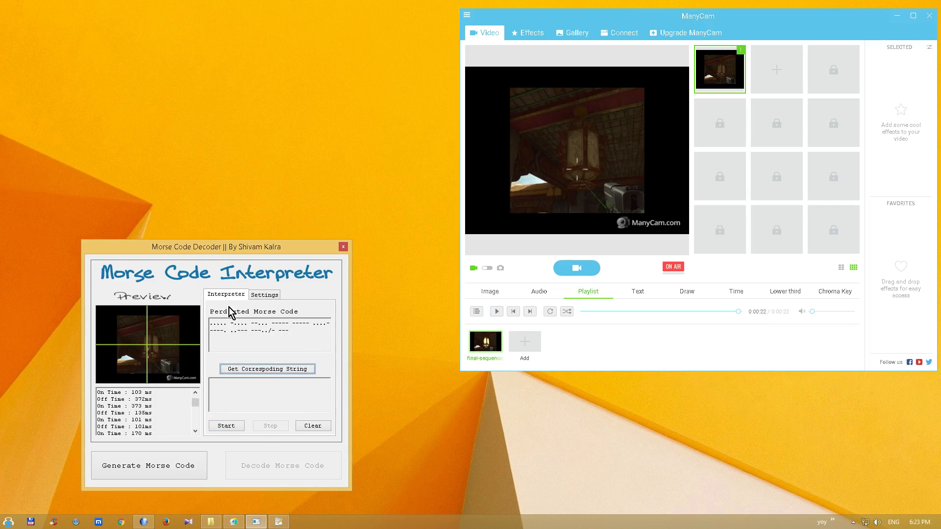
pyautogui.click(266, 369)
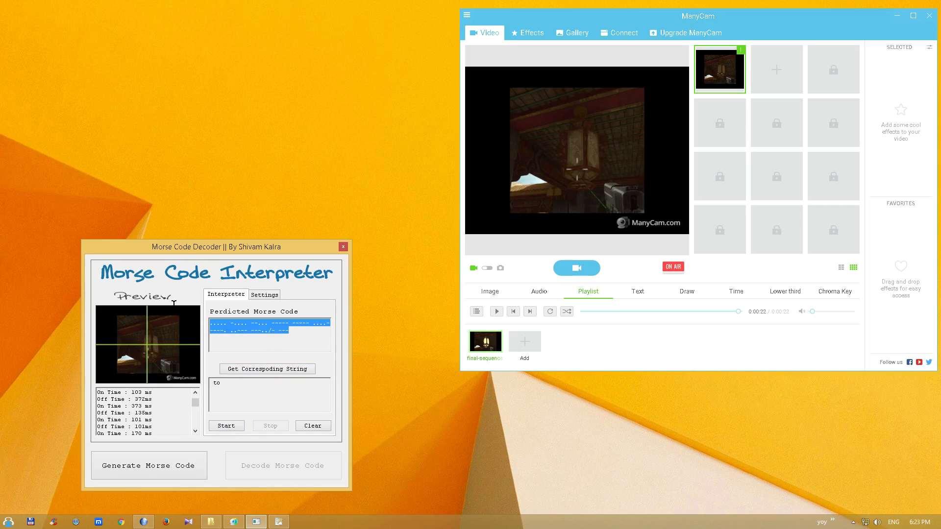
pyautogui.moveTo(387, 379)
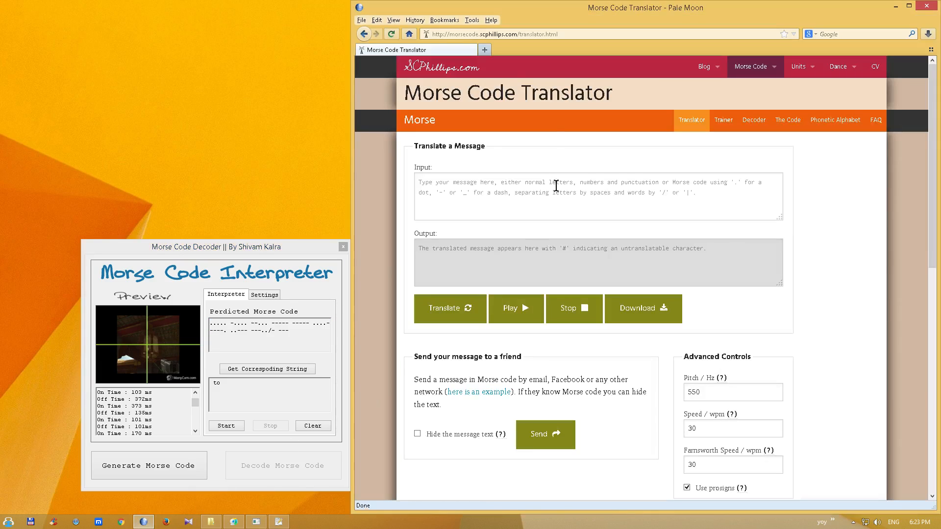
# Step: Paste the Morse sequence into the online translator, translate it and select the number 567004928
pyautogui.click(540, 33)
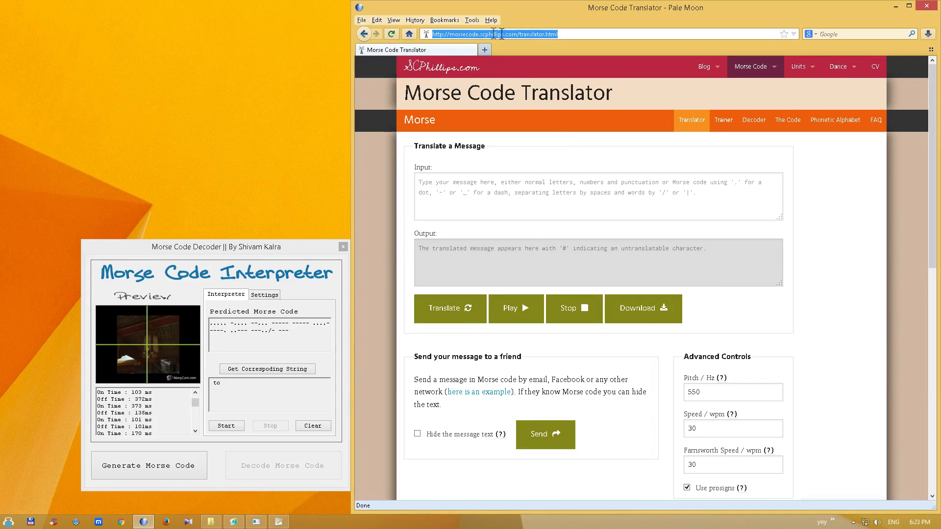
pyautogui.click(691, 120)
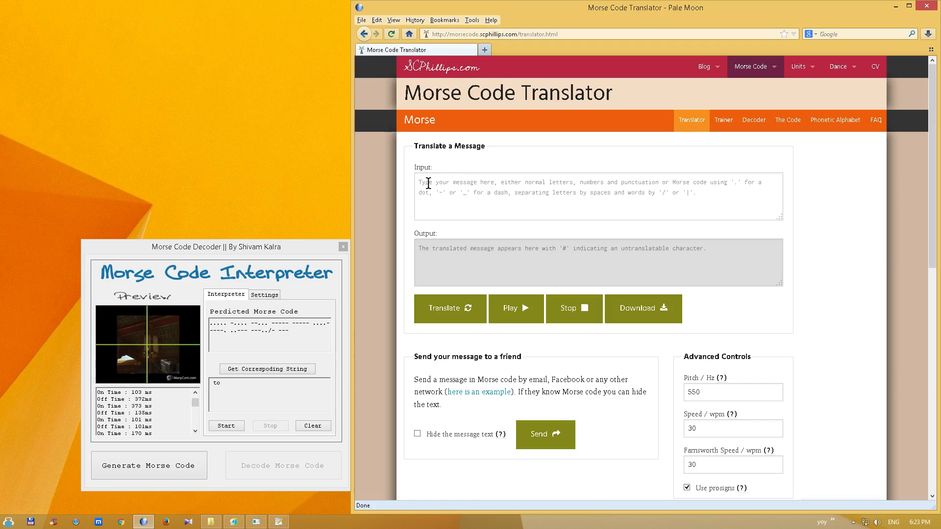
pyautogui.write('..... -.... --... ----- ----- ....- ----. ..--- ---../- ---')
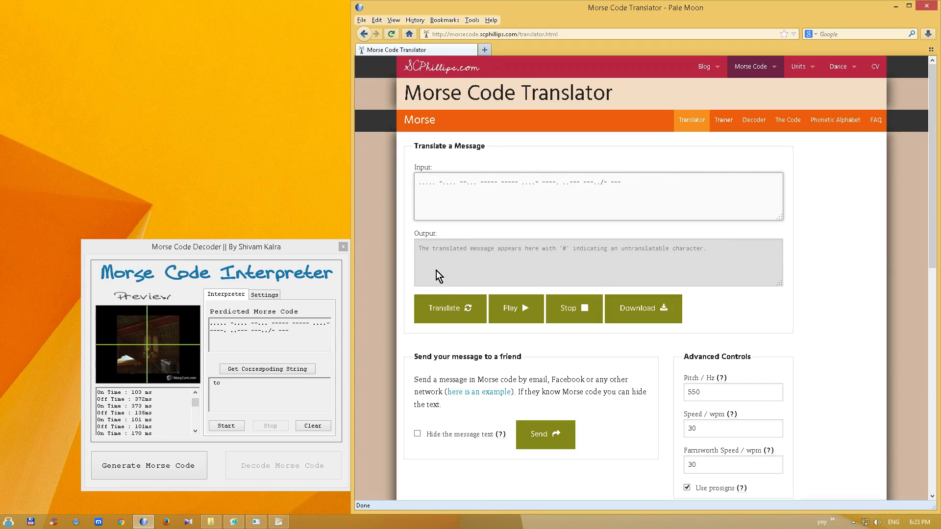
pyautogui.click(450, 308)
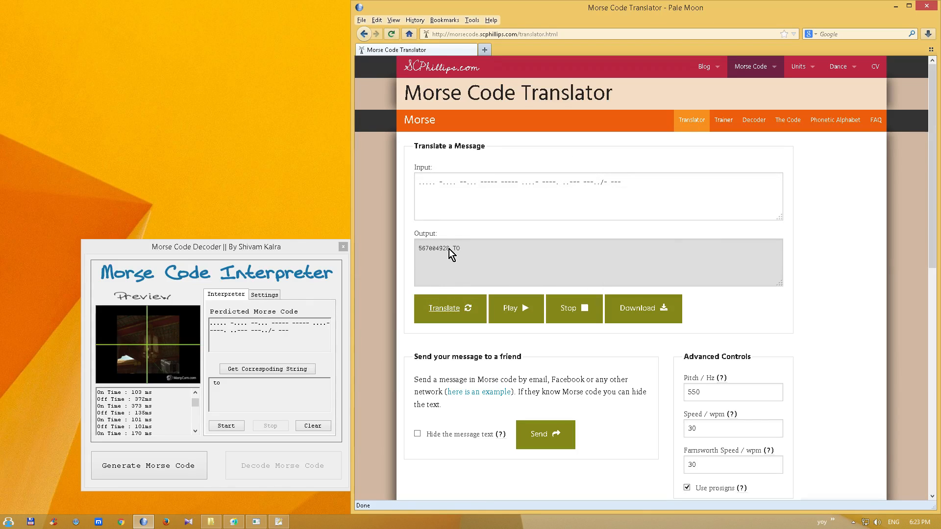
pyautogui.doubleClick(432, 248)
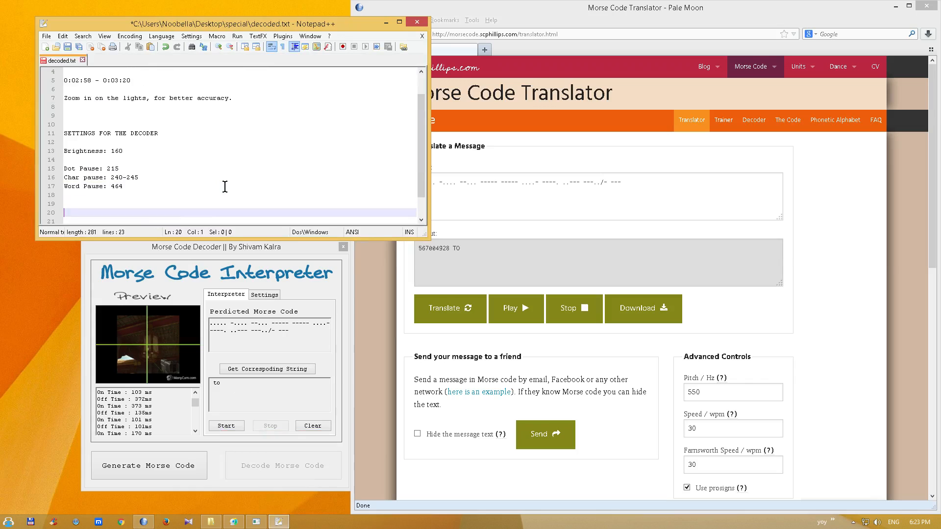
# Step: Note 'Final code: 567004928' and 'Your individual code ofc differs.', then clear the decoder's results
pyautogui.write('Final code:')
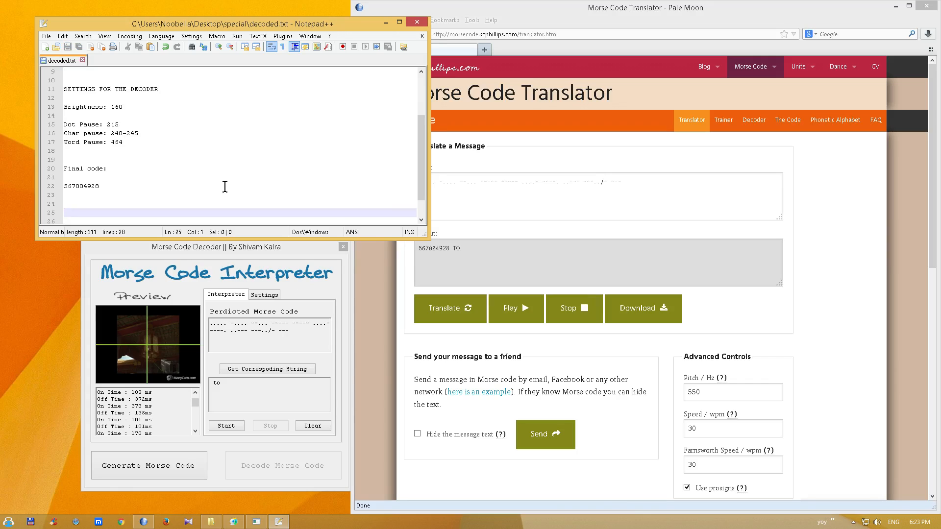
pyautogui.write('Your i')
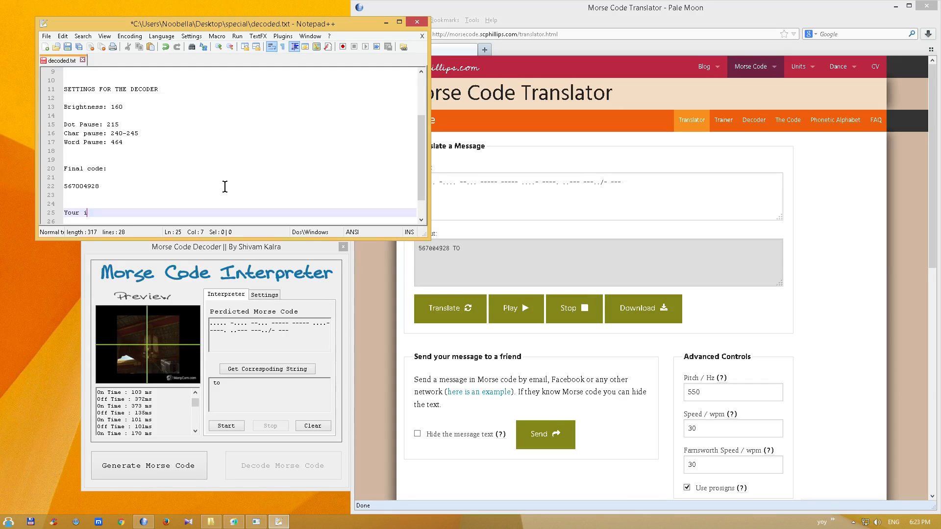
pyautogui.write('ndividual')
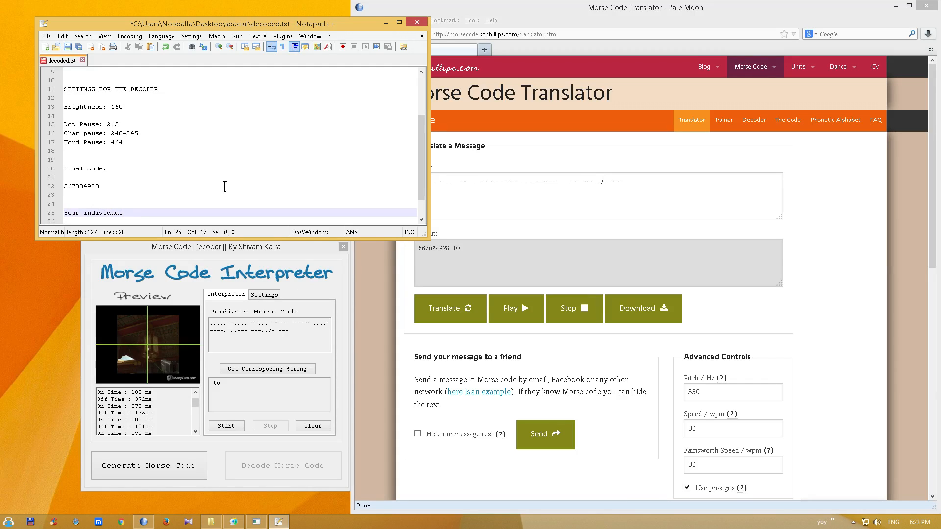
pyautogui.write('code ofc differs.')
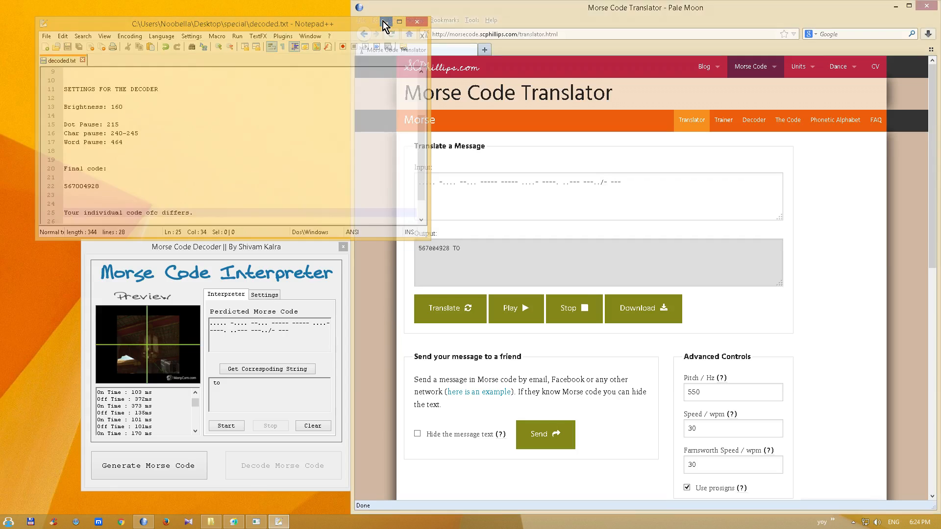
pyautogui.click(416, 22)
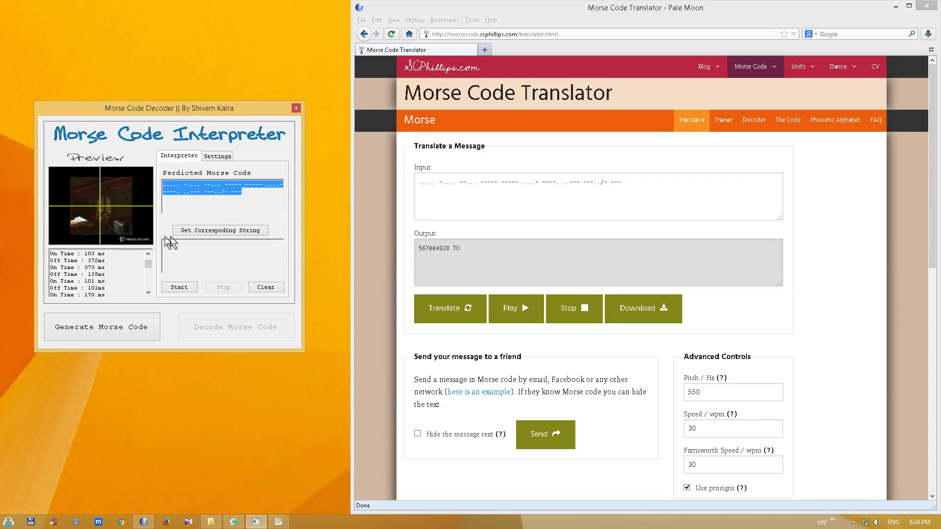
pyautogui.click(266, 287)
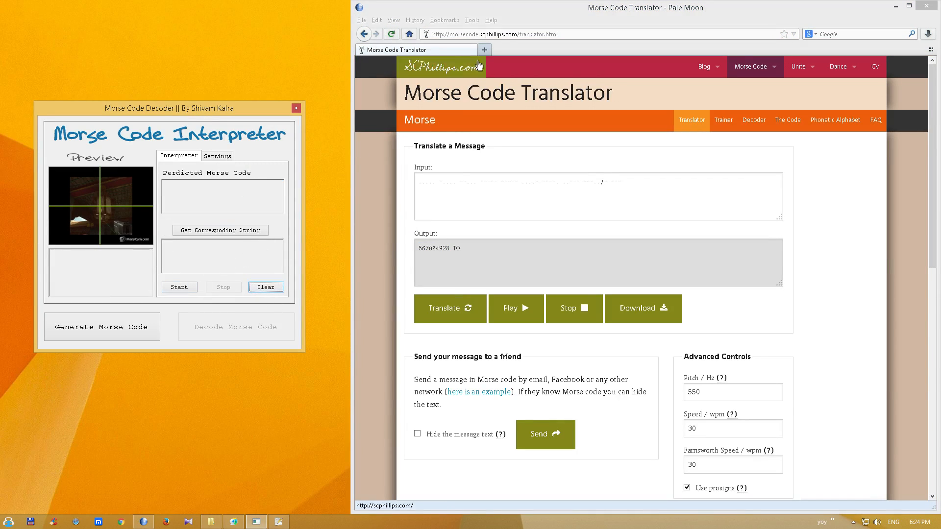